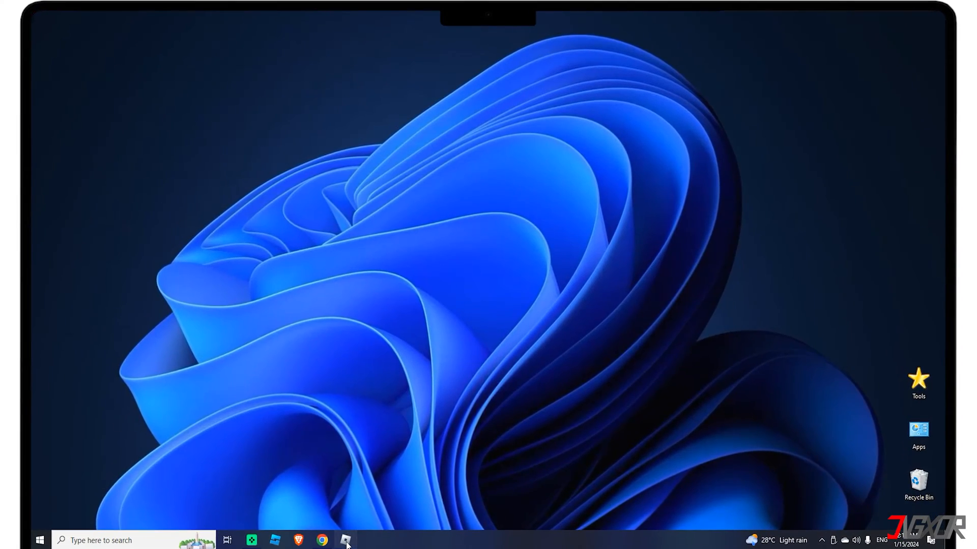
# Launch Roblox and view the Poppy playtime(Chapter 1 & 2) page with its blocked play button.
pyautogui.click(346, 541)
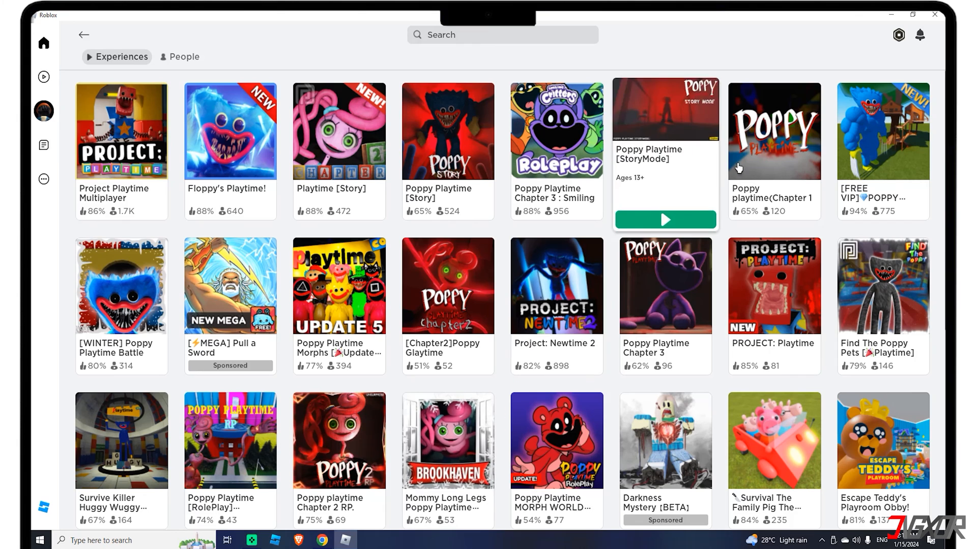
pyautogui.click(773, 132)
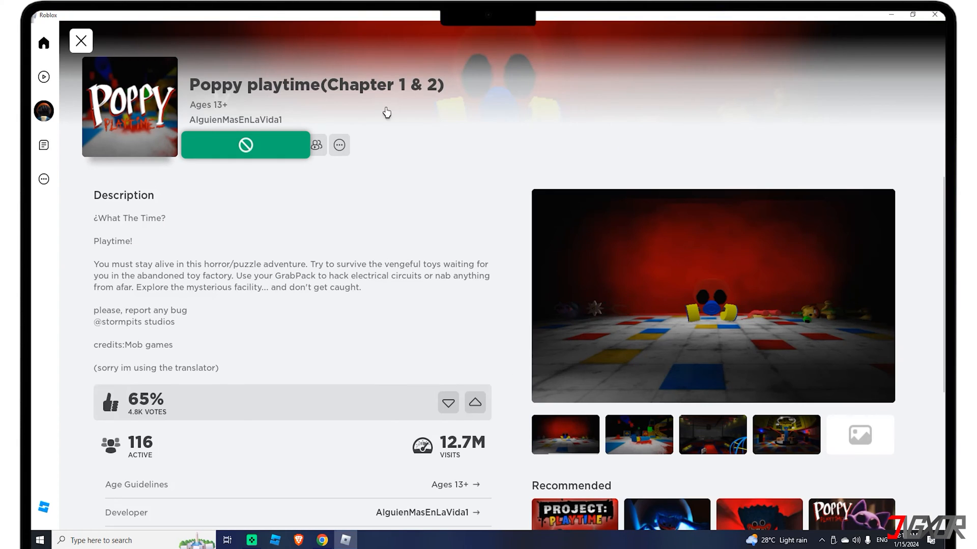
pyautogui.moveTo(226, 115)
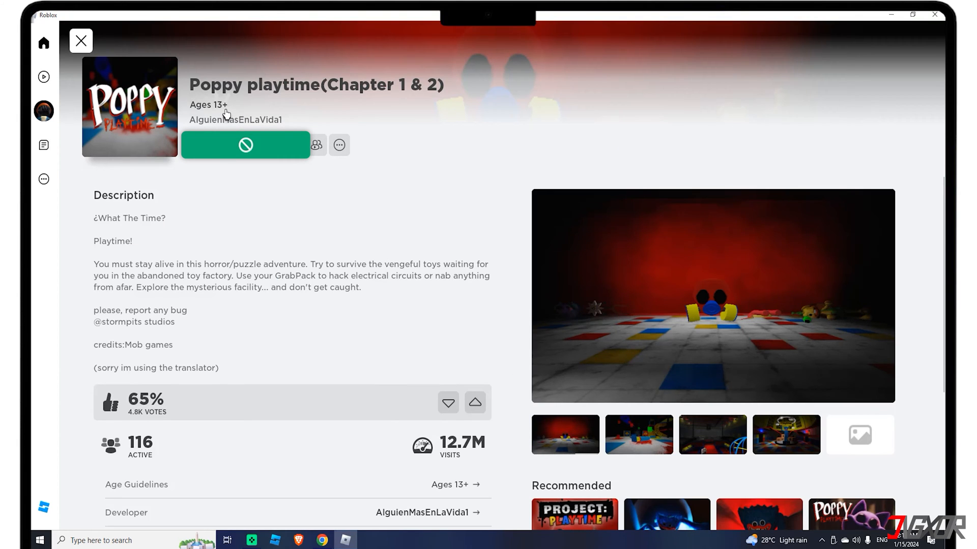
pyautogui.click(245, 145)
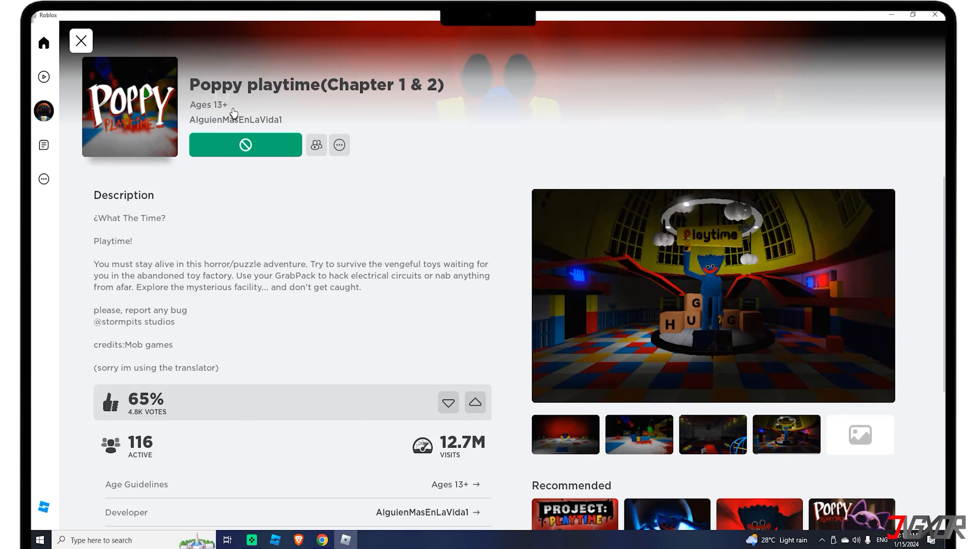
pyautogui.moveTo(248, 165)
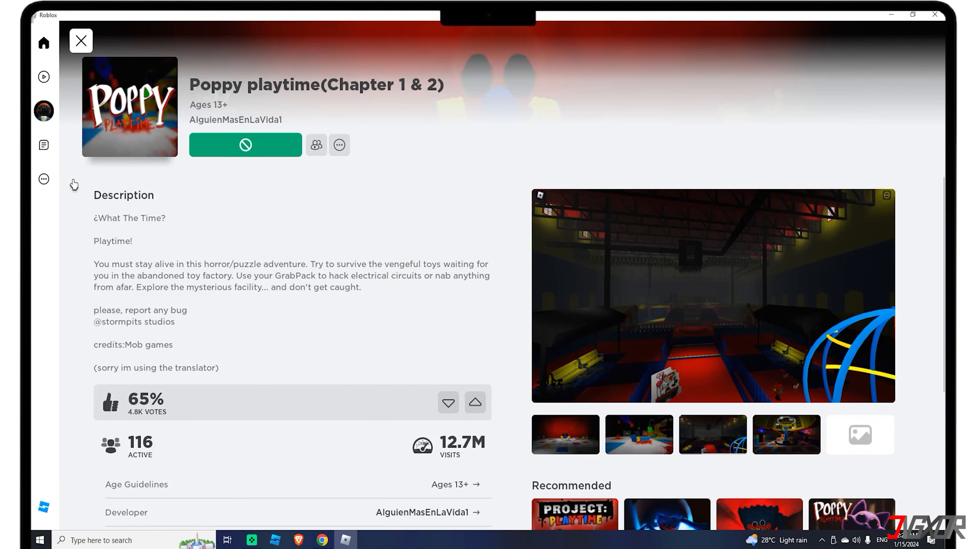
# Reach the account's Privacy settings from the sidebar's More menu.
pyautogui.click(244, 144)
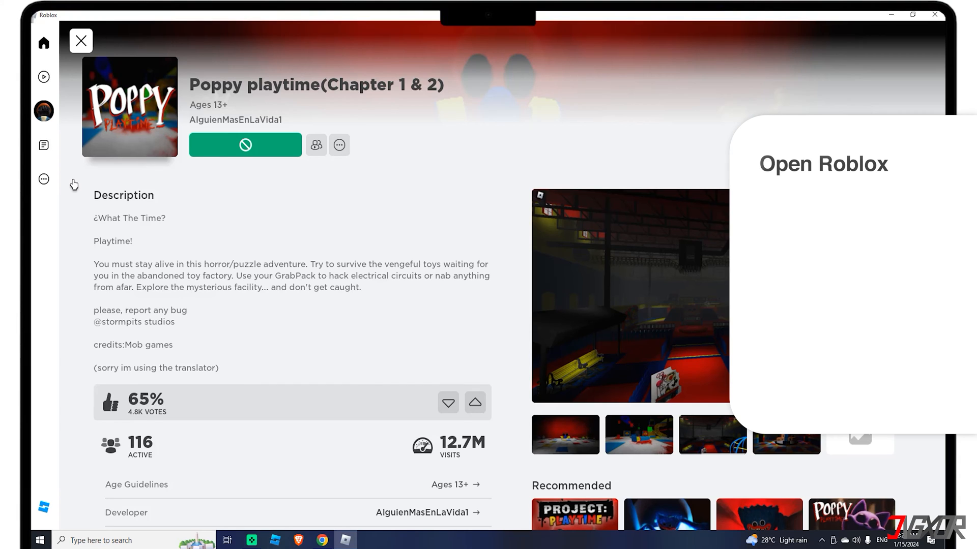
pyautogui.moveTo(44, 179)
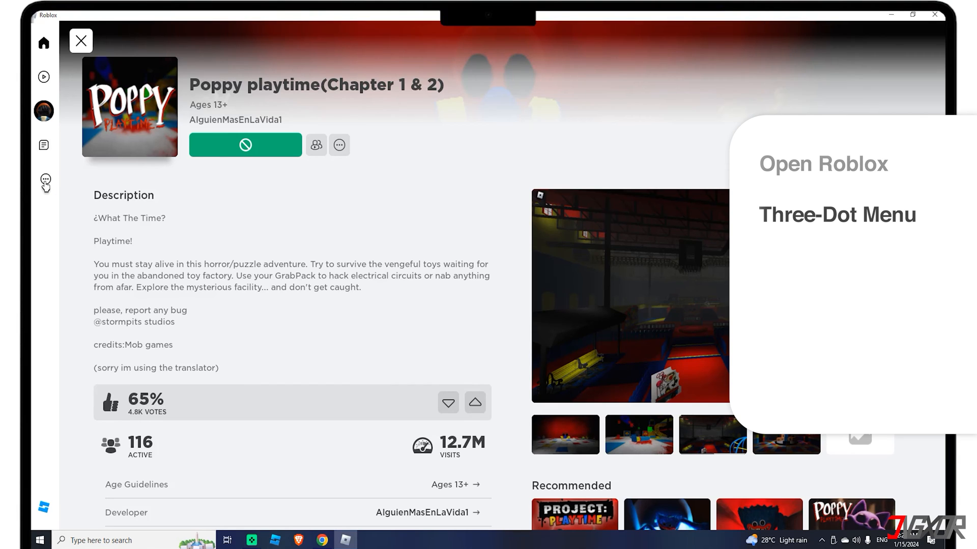
pyautogui.click(43, 182)
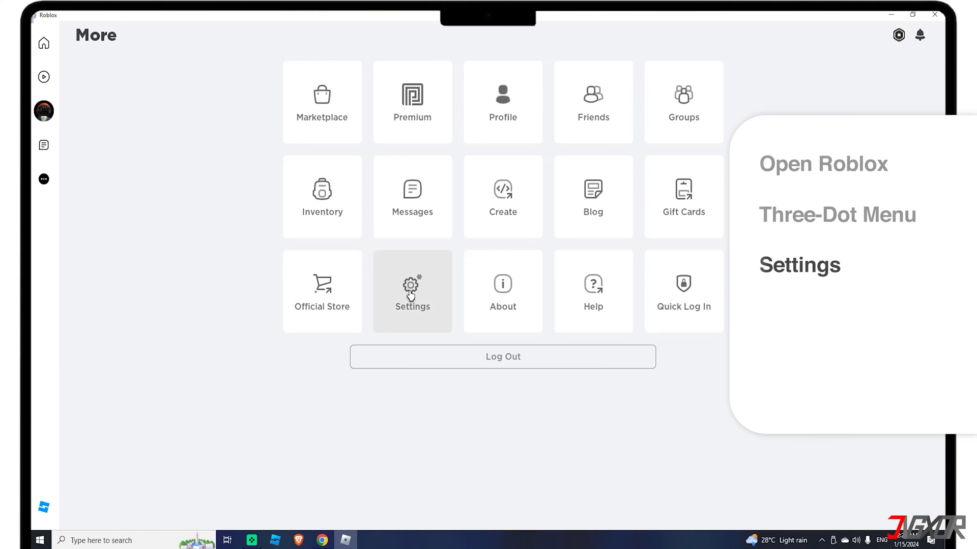
pyautogui.click(412, 291)
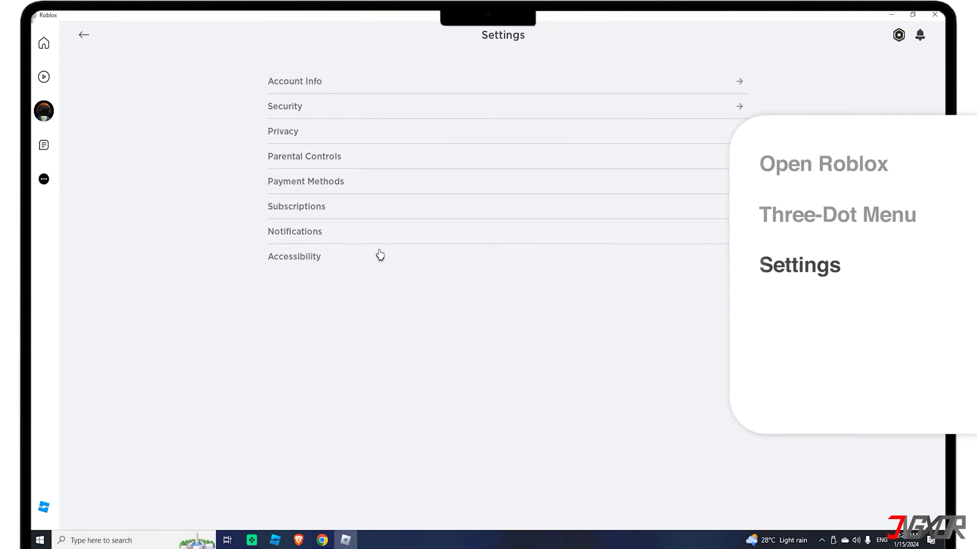
pyautogui.click(281, 131)
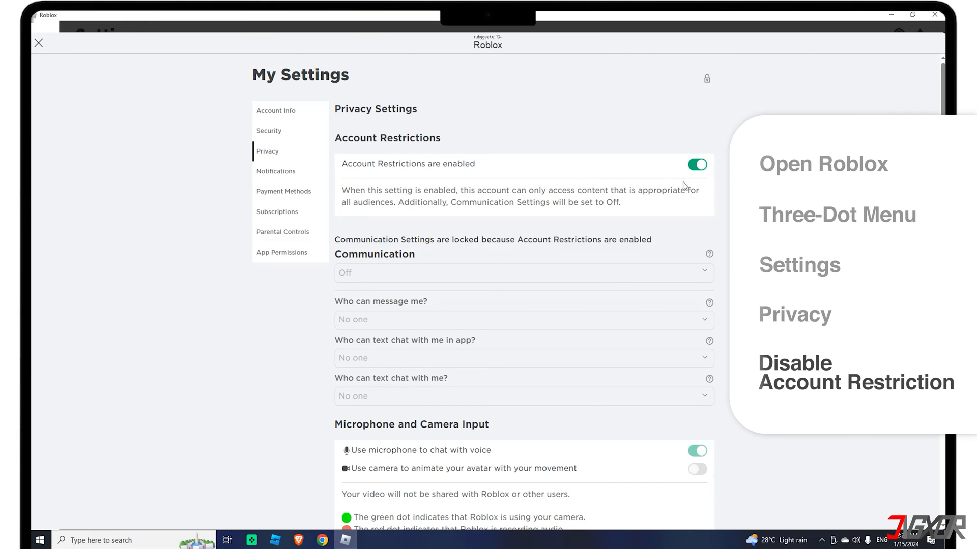
pyautogui.moveTo(696, 168)
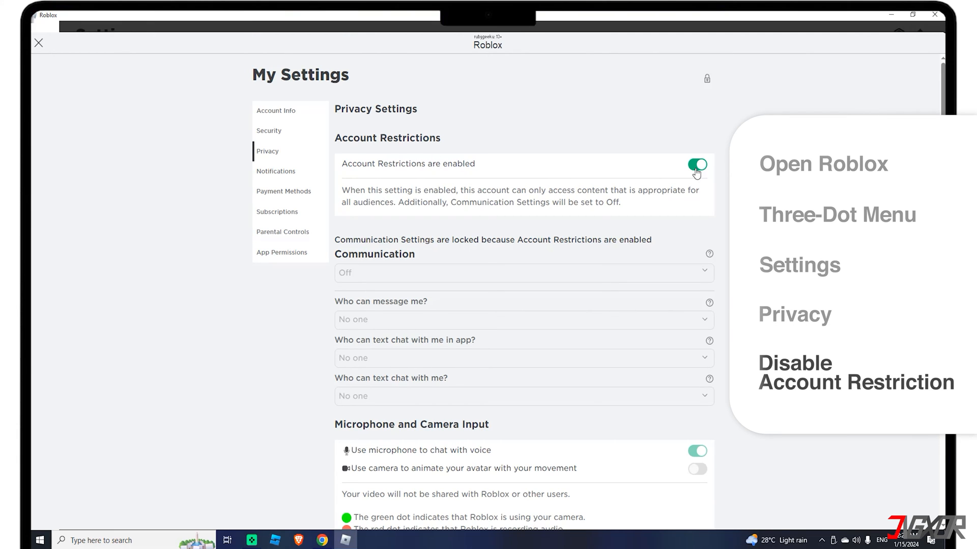
# Switch Account Restrictions off, confirming with the account PIN.
pyautogui.click(696, 165)
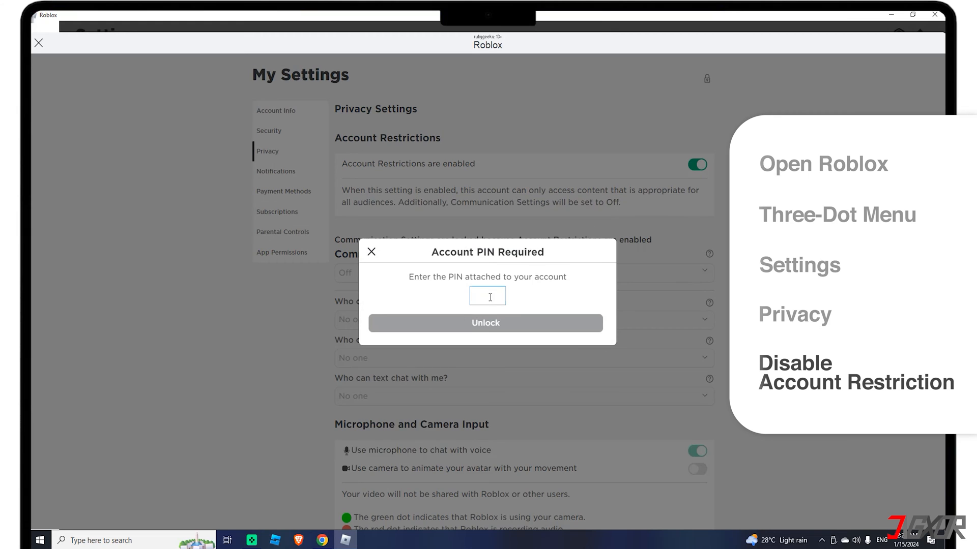
pyautogui.click(371, 251)
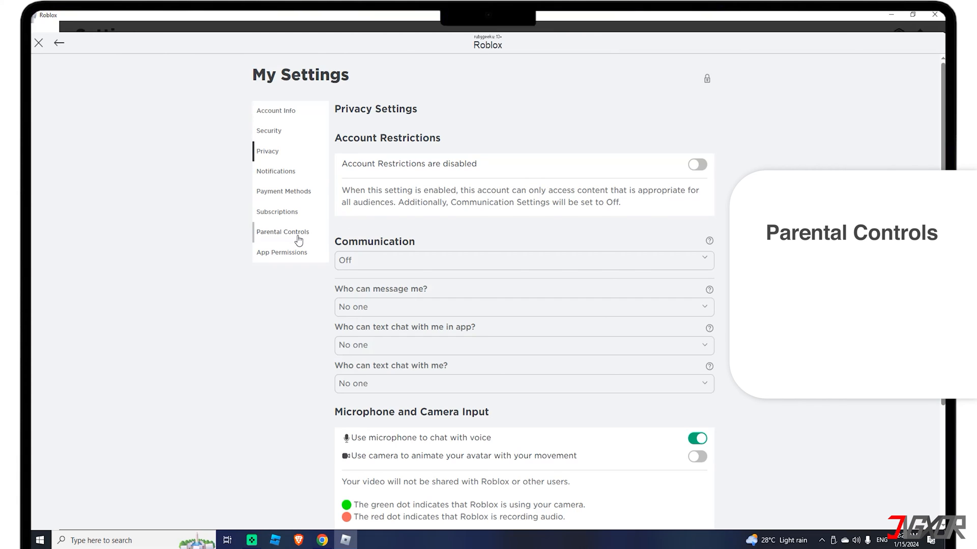
pyautogui.click(282, 232)
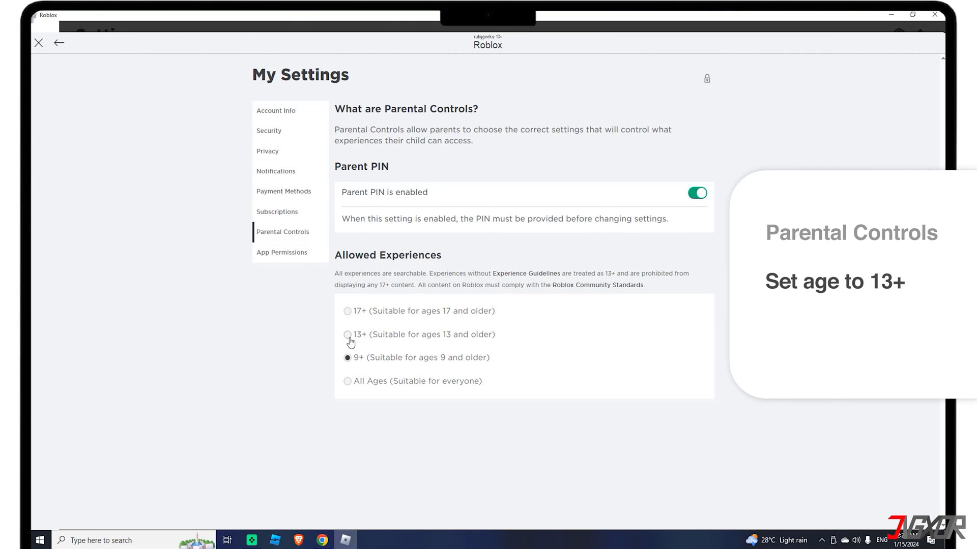
# Choose 13+ under Allowed Experiences, confirming with the account PIN.
pyautogui.click(348, 335)
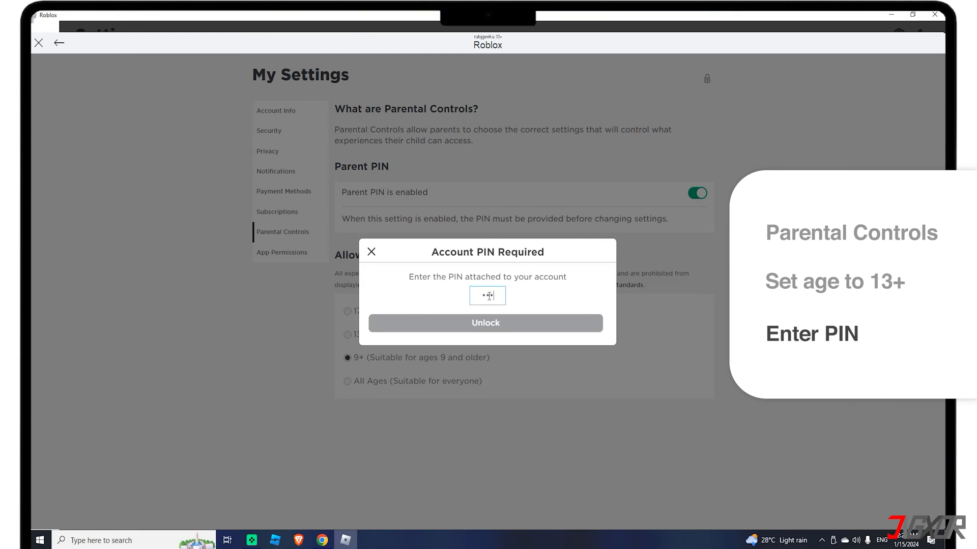
pyautogui.click(485, 323)
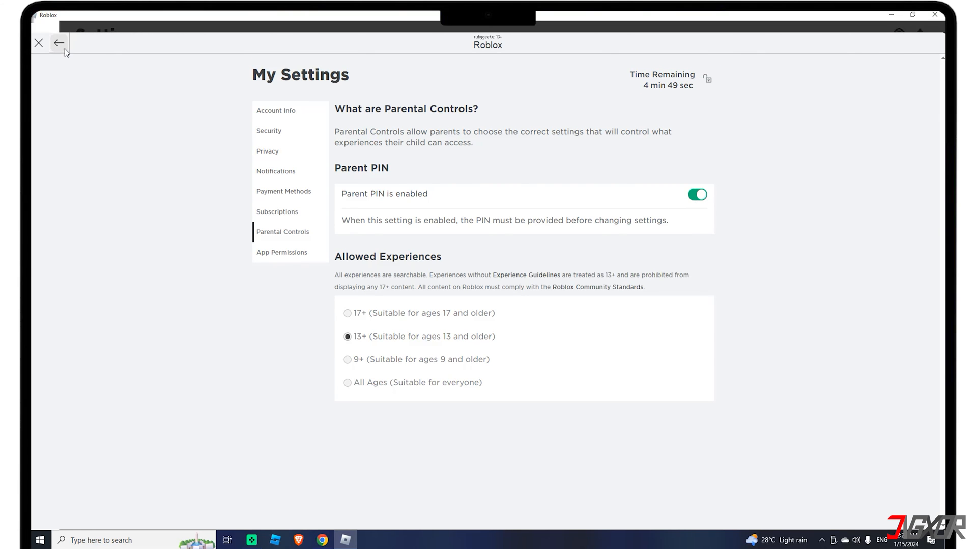
# Leave settings and return to the Poppy Playtime search results, now playable.
pyautogui.click(59, 43)
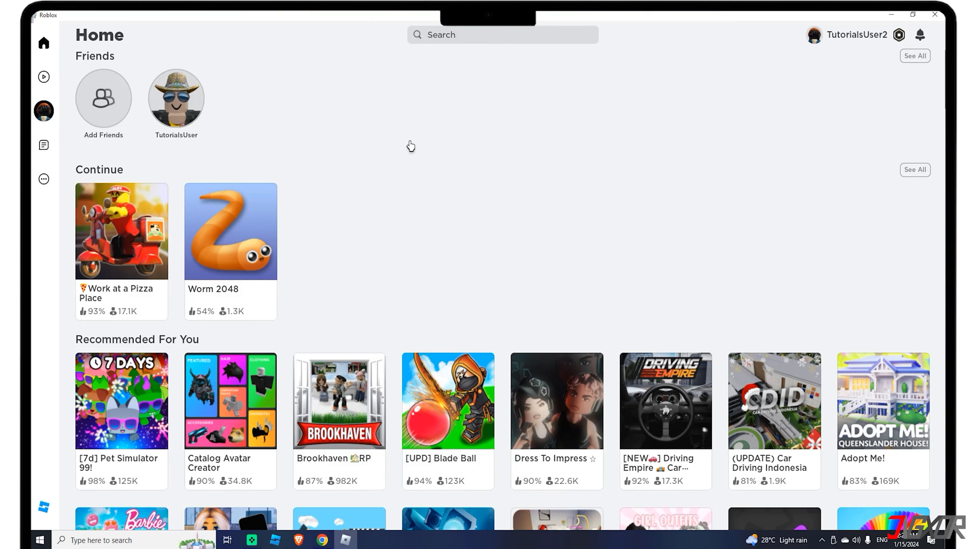
pyautogui.click(502, 34)
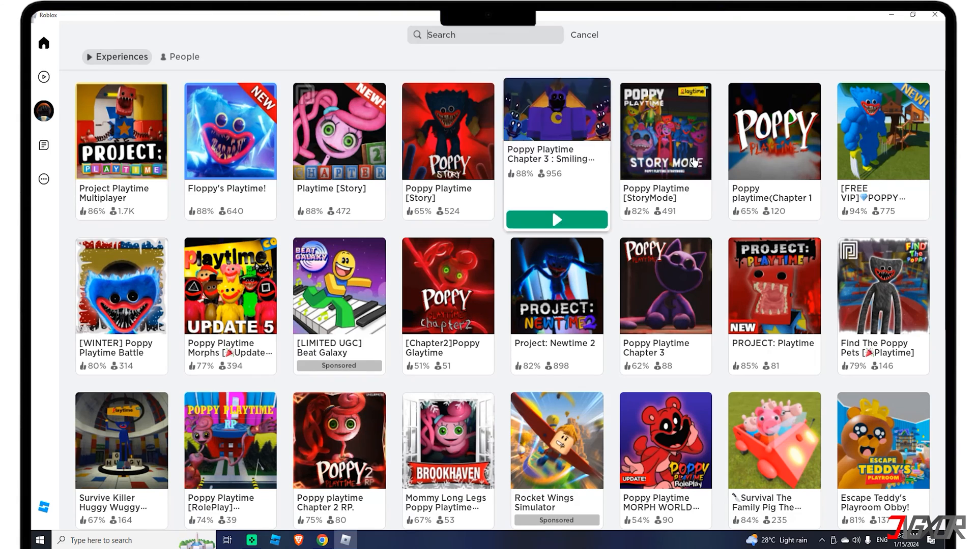
pyautogui.click(774, 131)
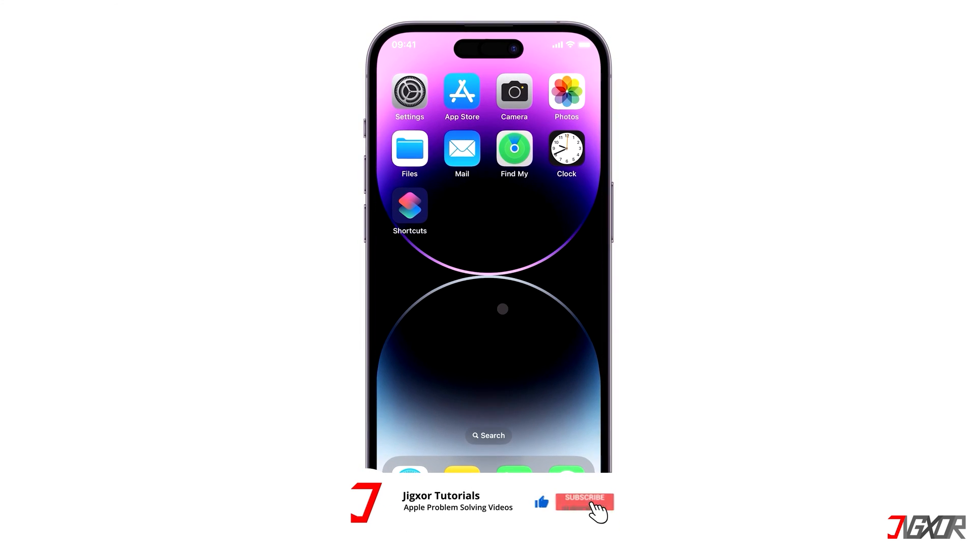
pyautogui.click(582, 502)
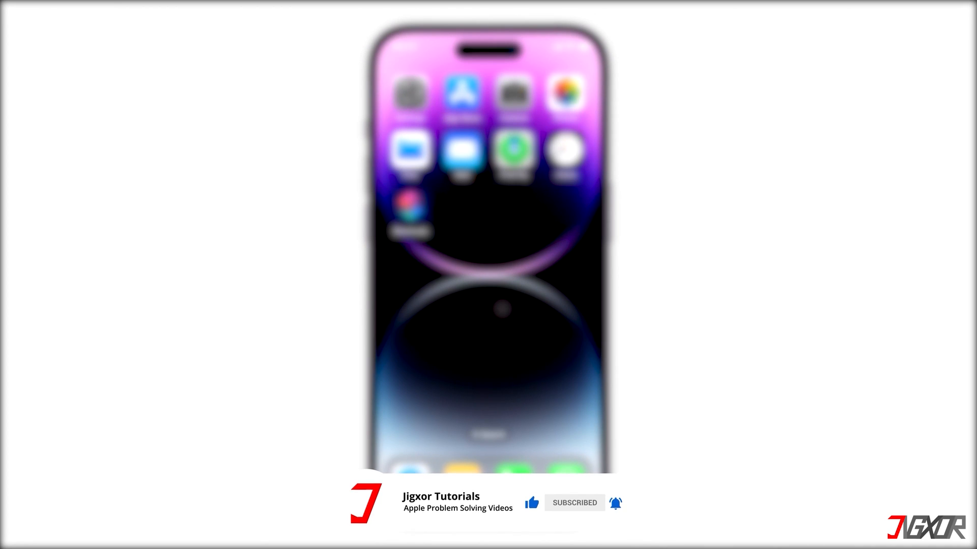